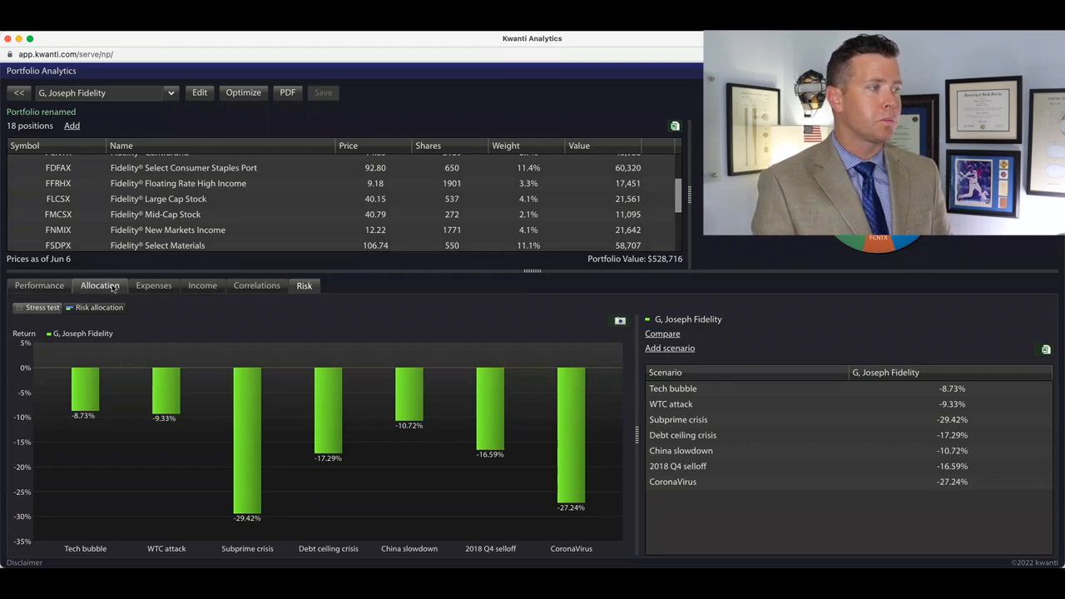
Switch to the Expenses tab showing $3,156 yearly expense and a 0.6% ratio.
click(153, 285)
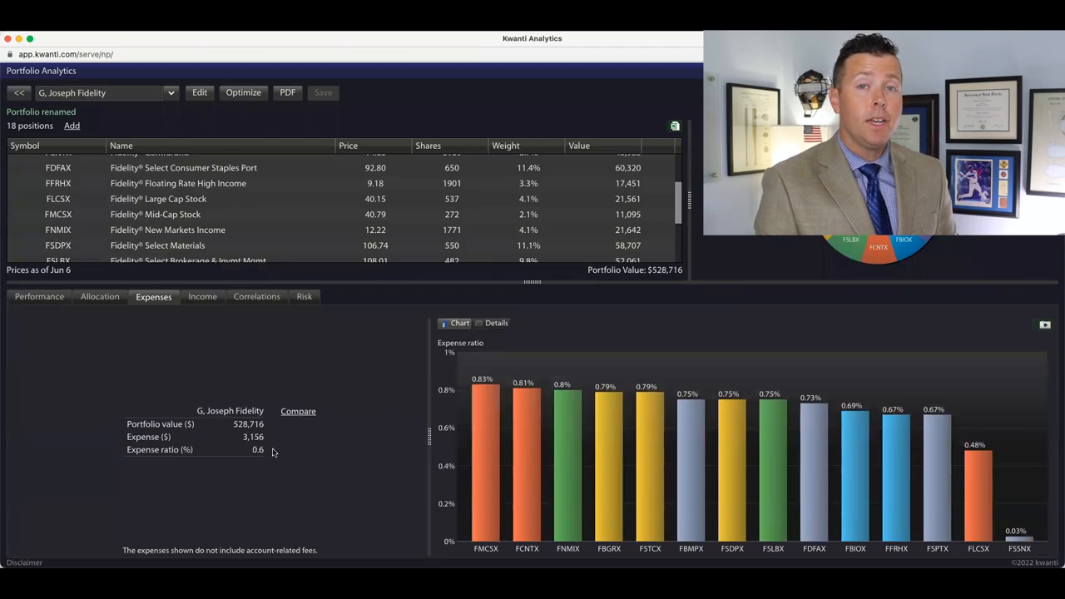
mouse_move(263, 450)
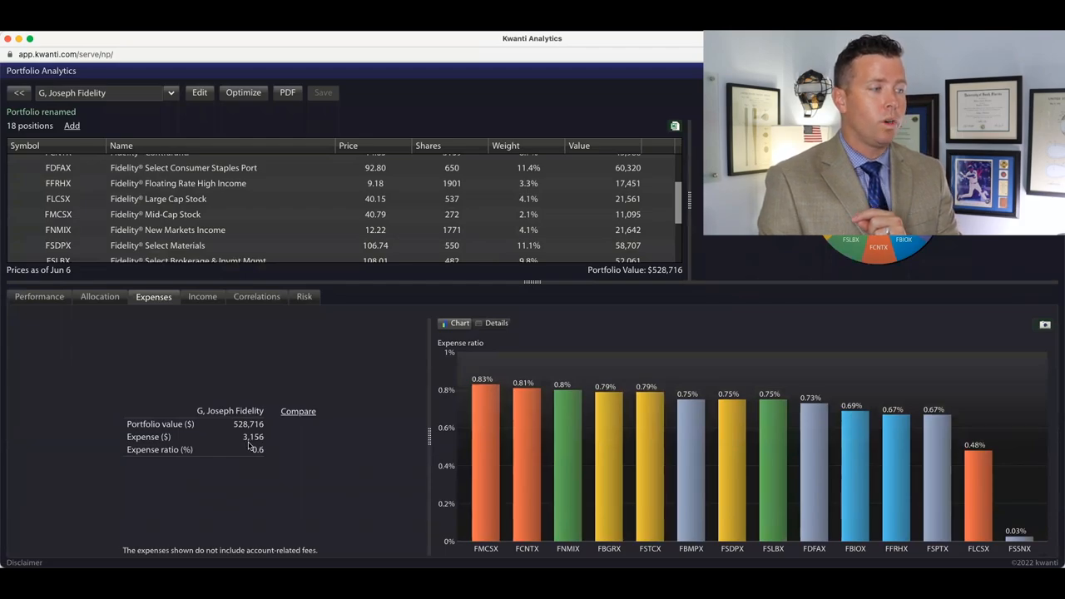
mouse_move(258, 447)
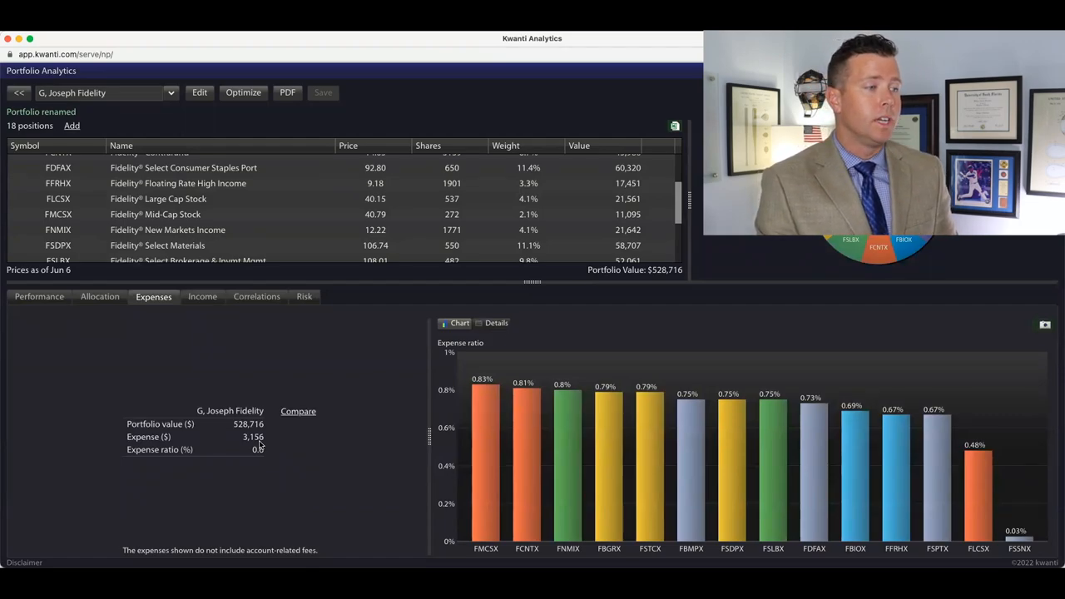
mouse_move(486, 384)
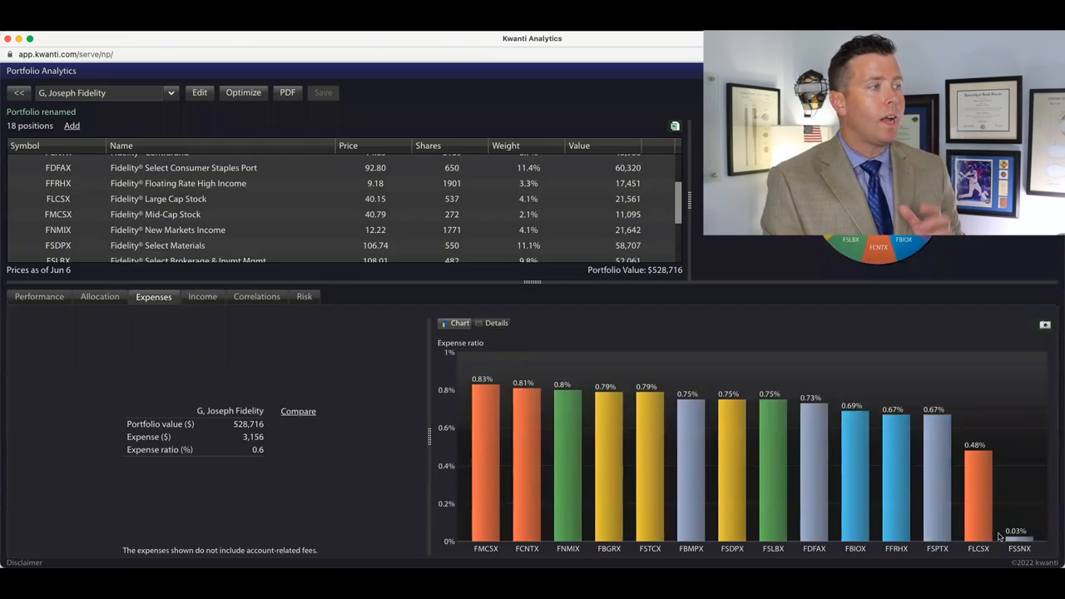
mouse_move(991, 535)
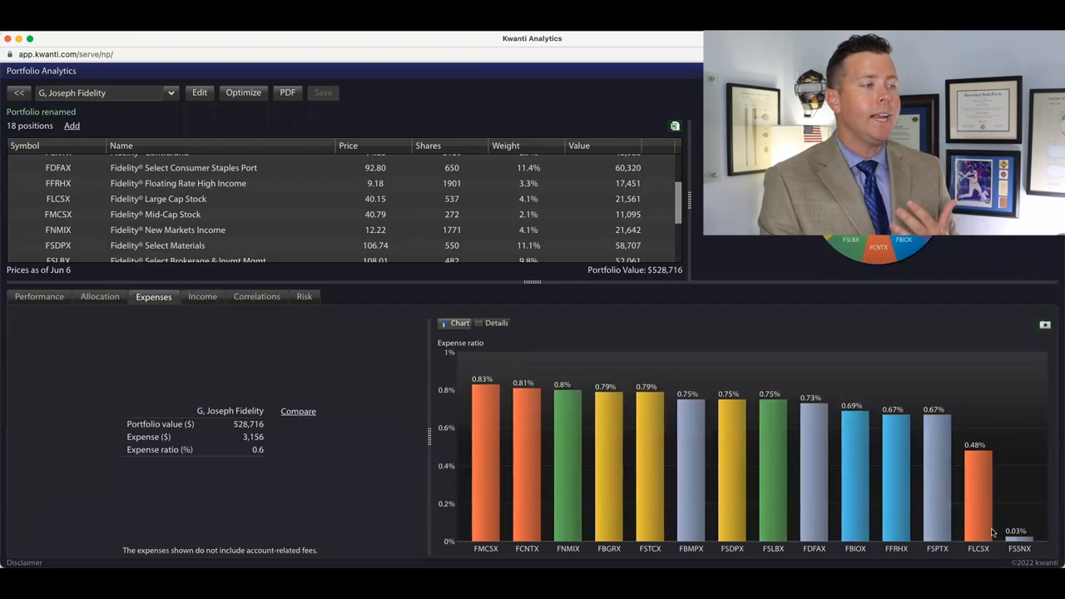
mouse_move(325, 375)
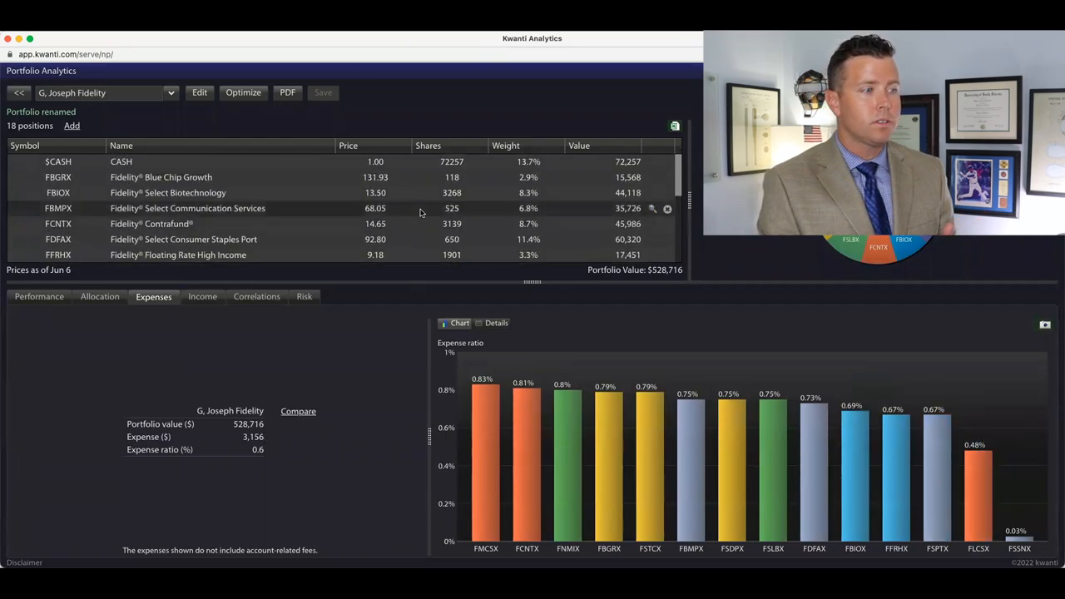
mouse_move(927, 408)
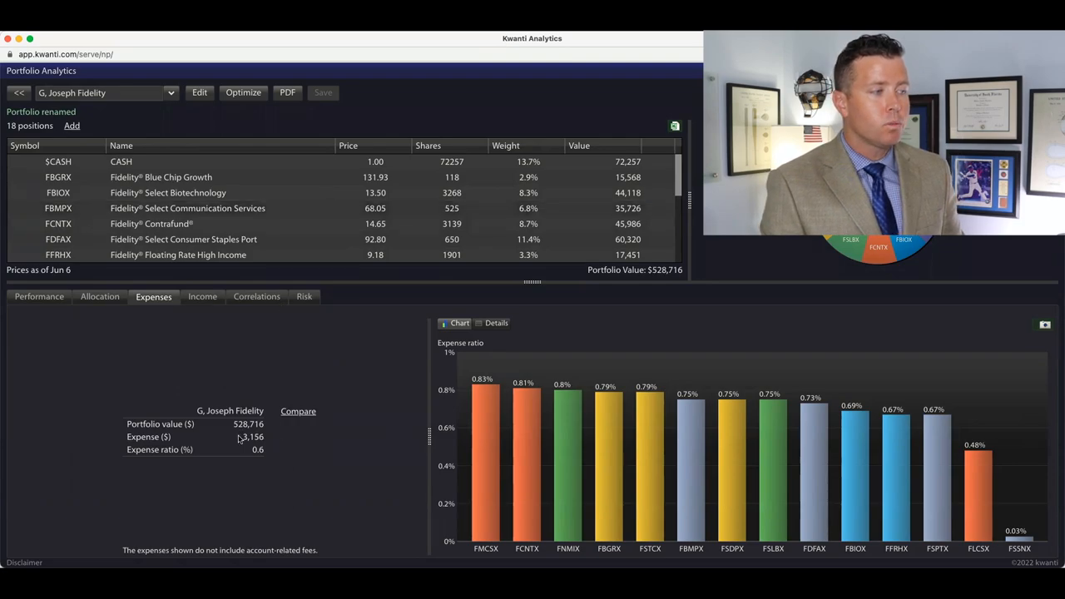
mouse_move(252, 446)
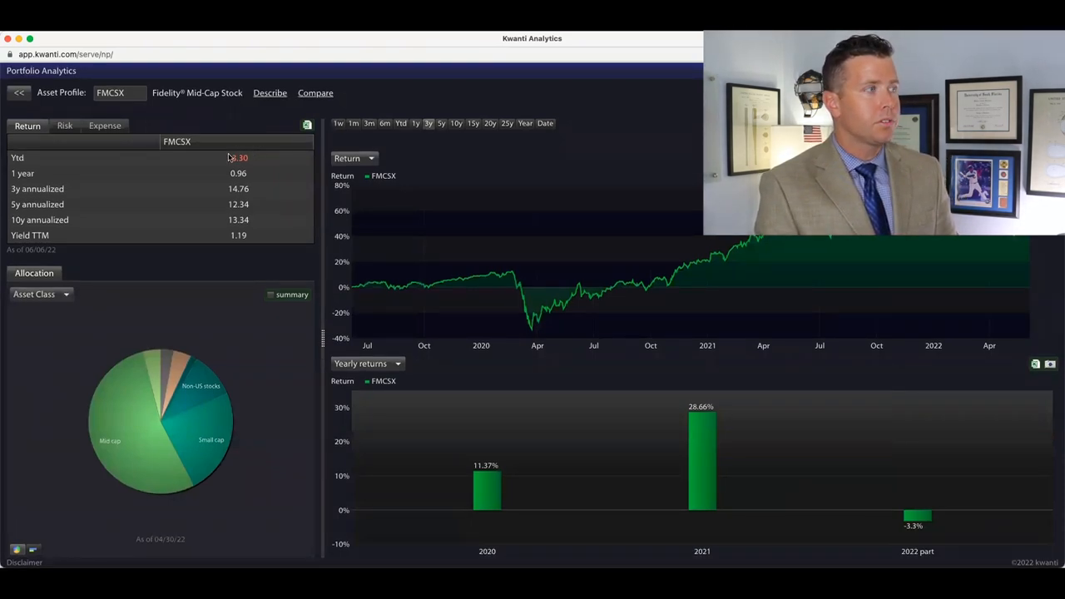
click(105, 125)
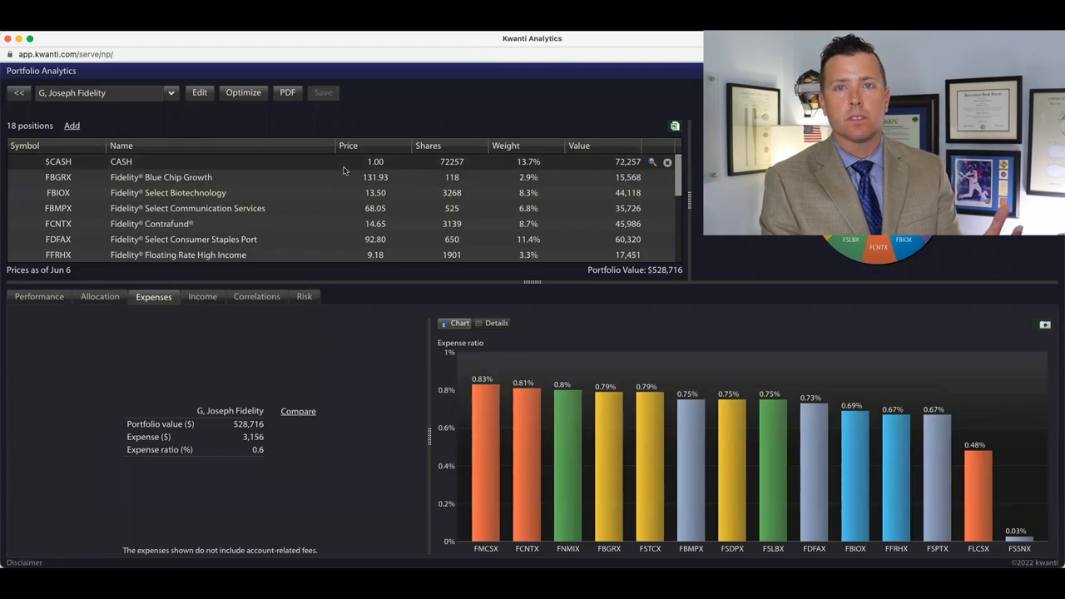
mouse_move(285, 381)
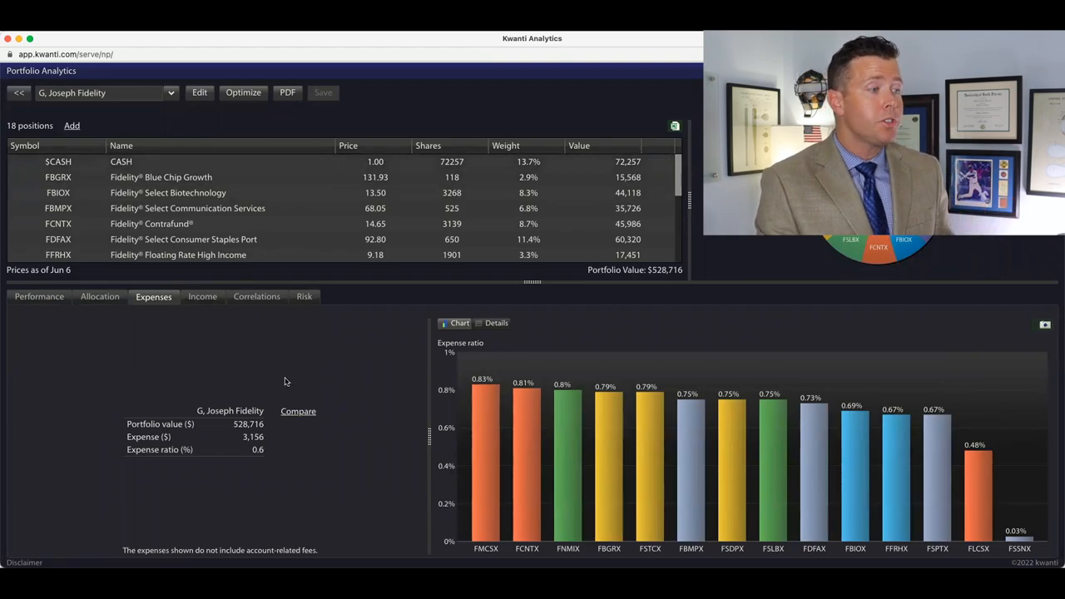
Add Vanguard Growth & Income as the expenses comparison ($264, 0.05% ratio).
click(298, 412)
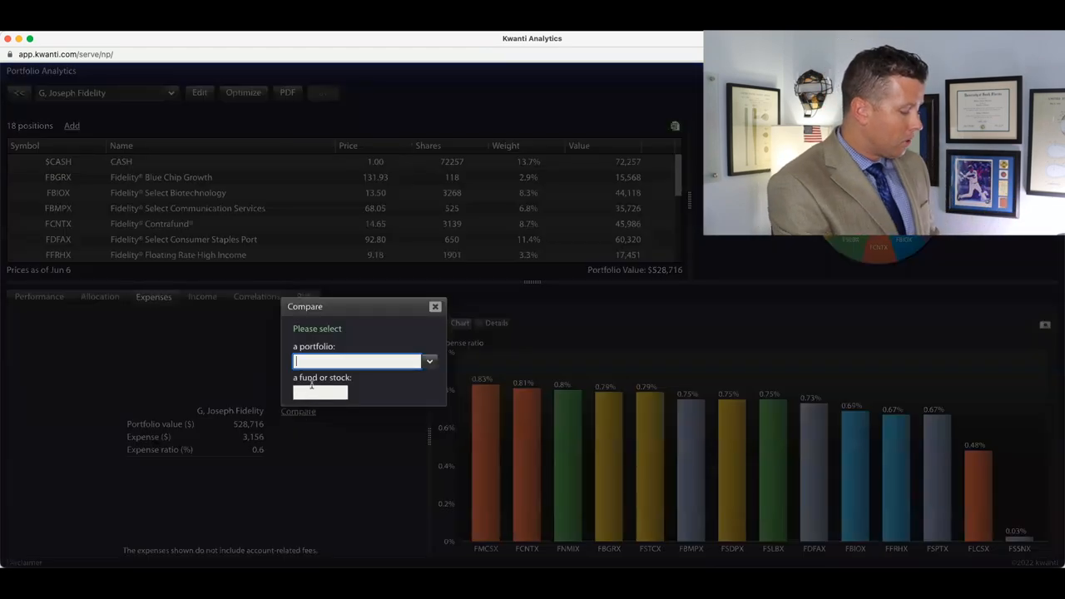
text(vangu)
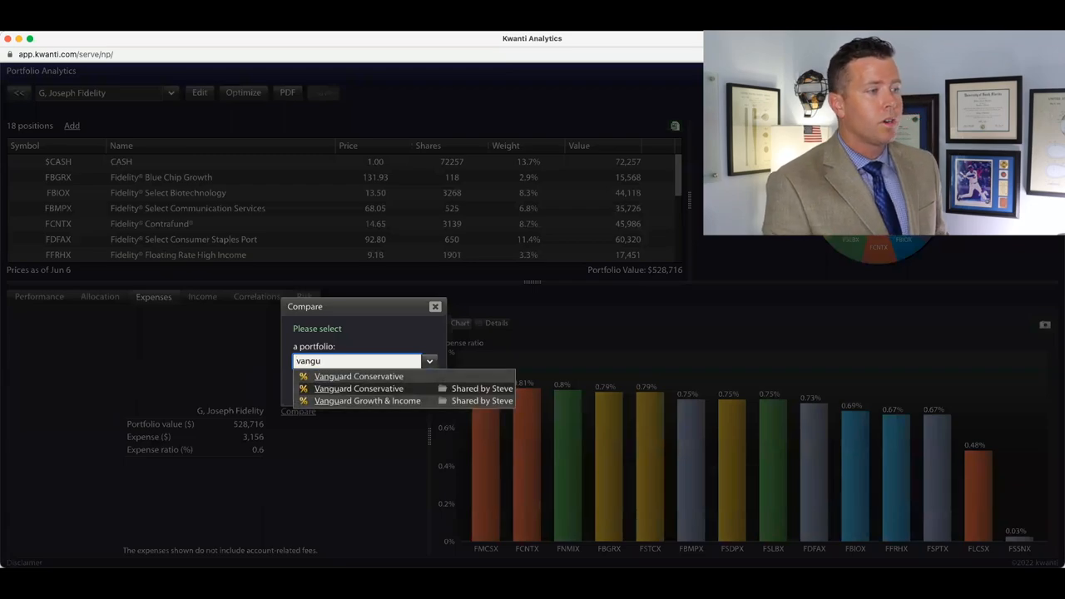
click(367, 400)
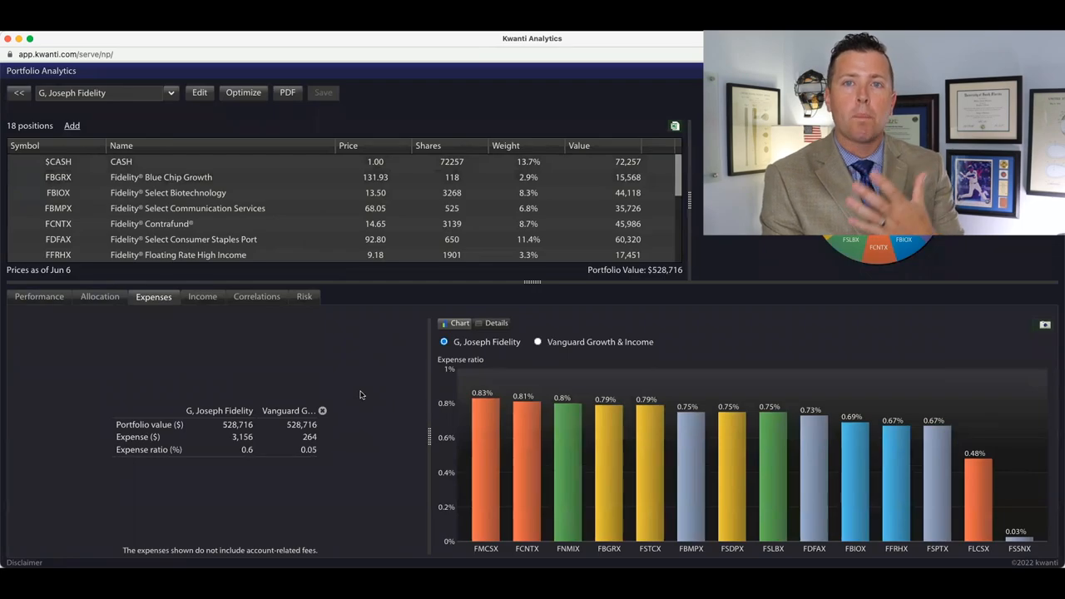
mouse_move(312, 401)
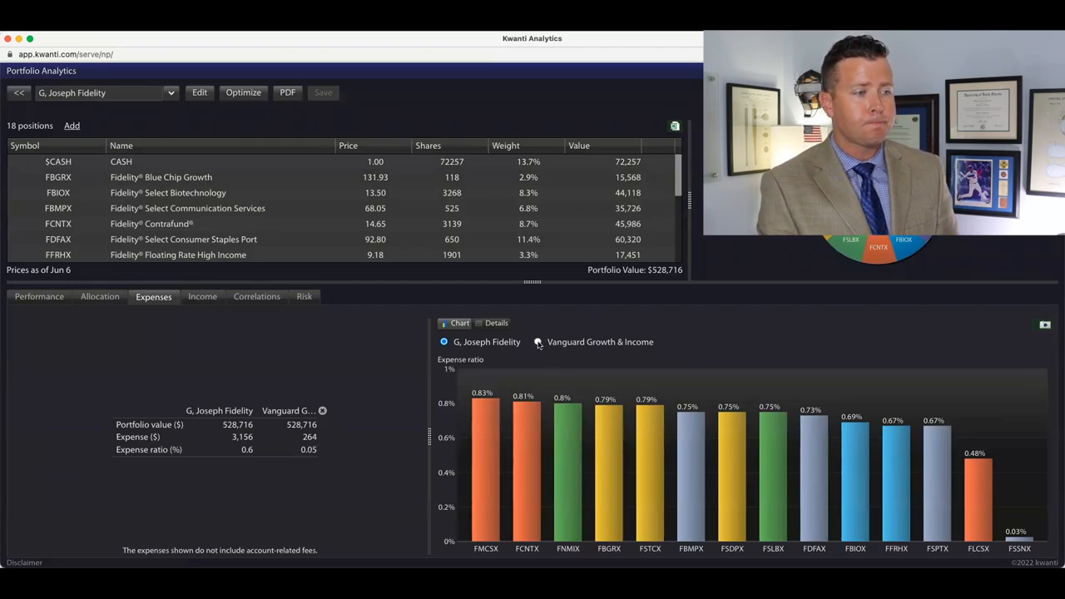
Chart Vanguard Growth & Income holdings' expense ratios and return from the VO profile.
click(538, 342)
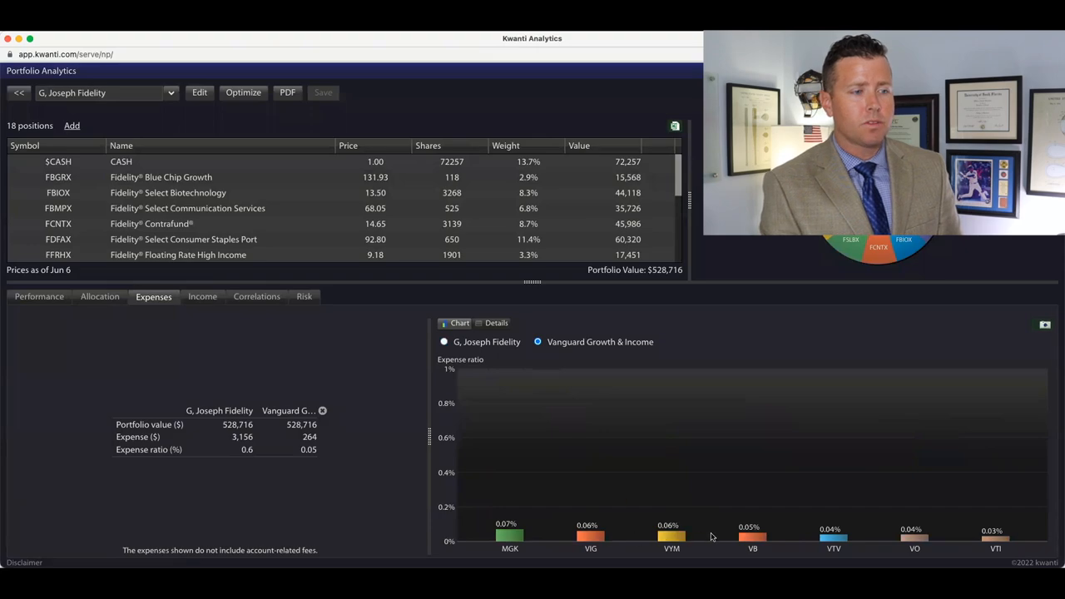
mouse_move(990, 523)
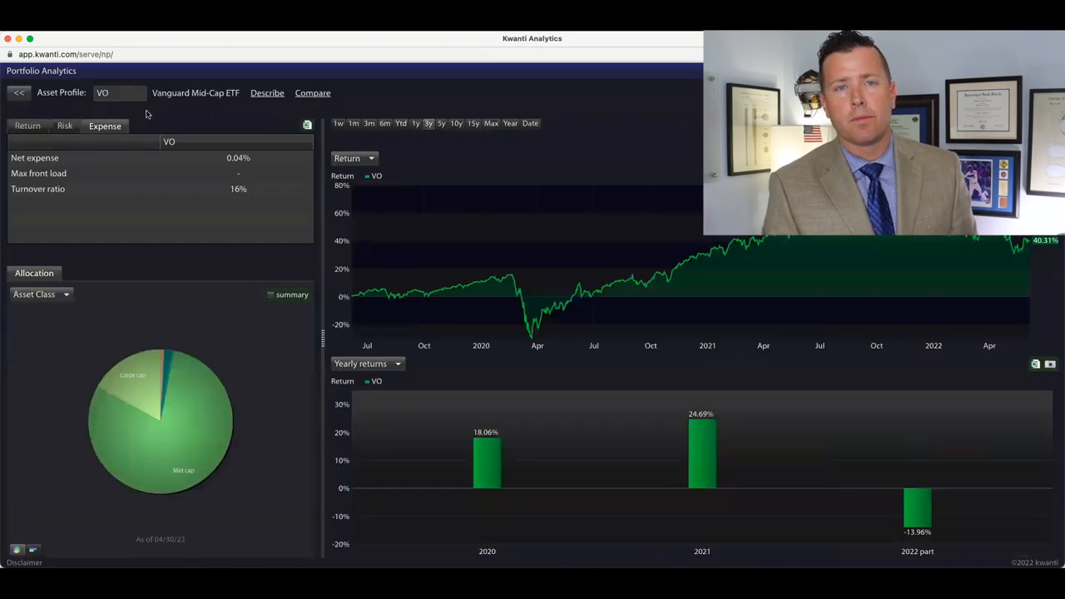
mouse_move(213, 105)
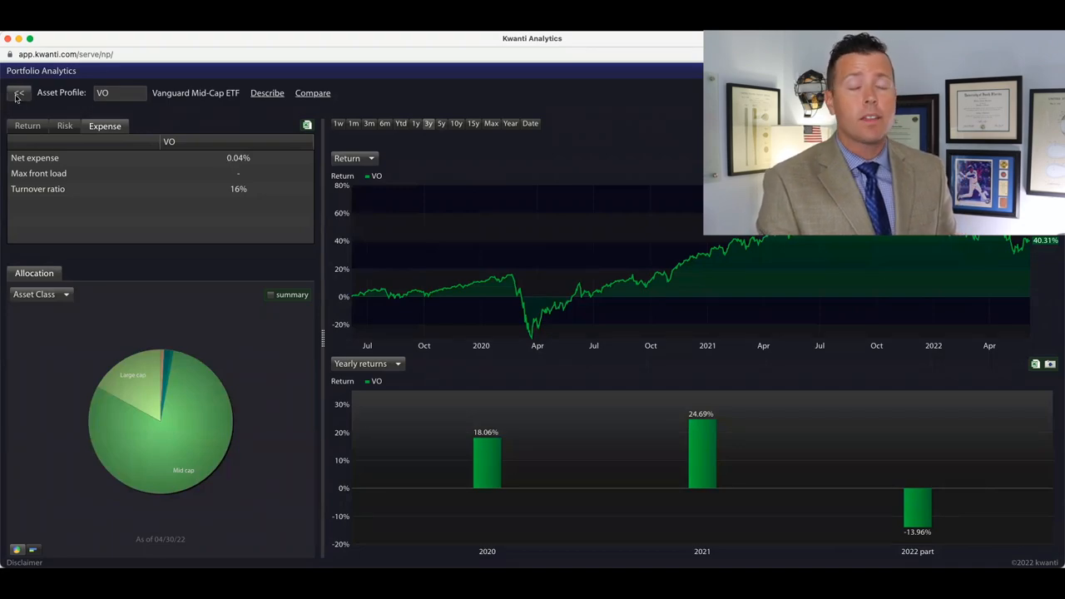
click(19, 92)
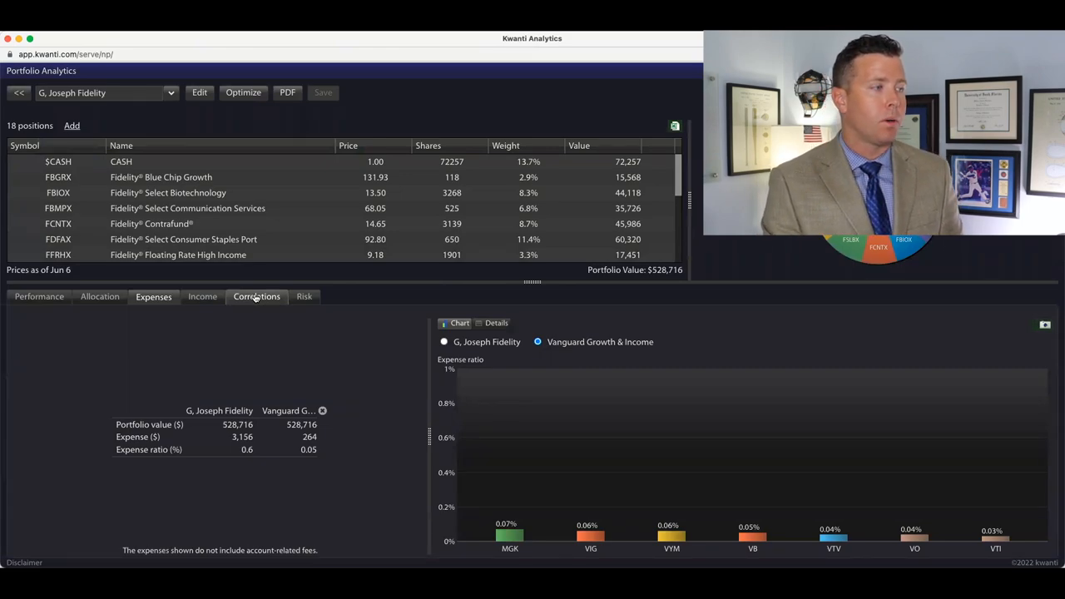
Show correlations to indexes, led by Morningstar Global Markets at 0.98.
click(256, 297)
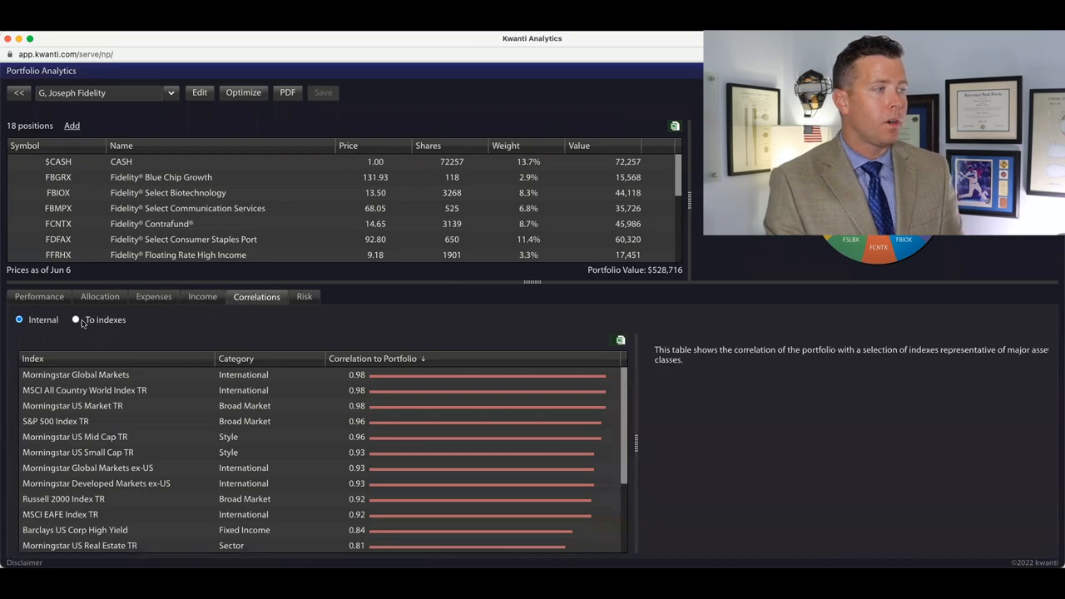
click(75, 320)
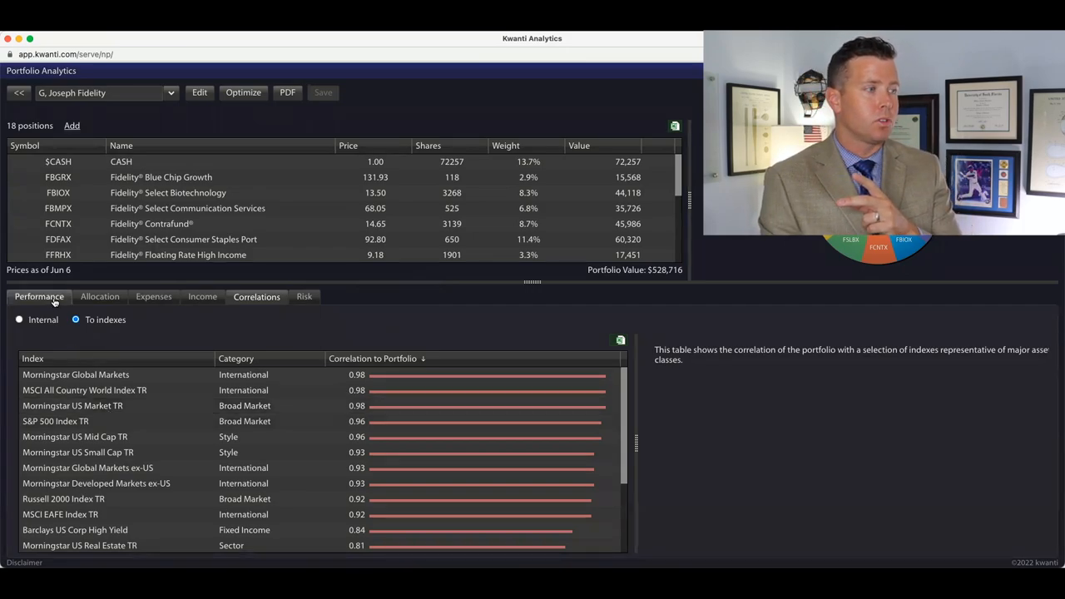
Open Performance, drop the Vanguard comparison, and settle on year-to-date returns (-13.48%).
click(38, 296)
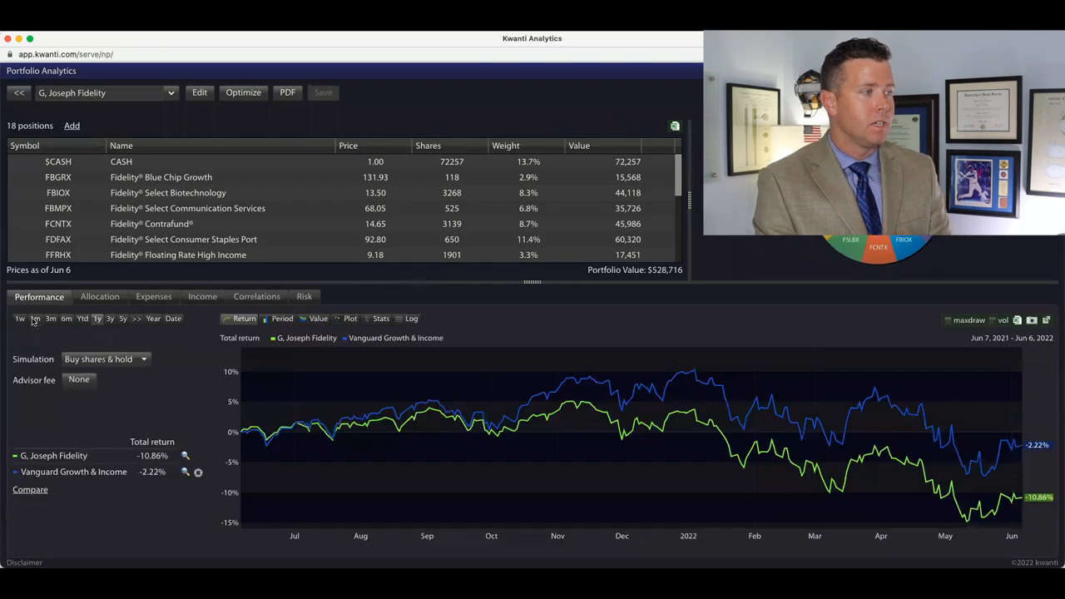
click(35, 317)
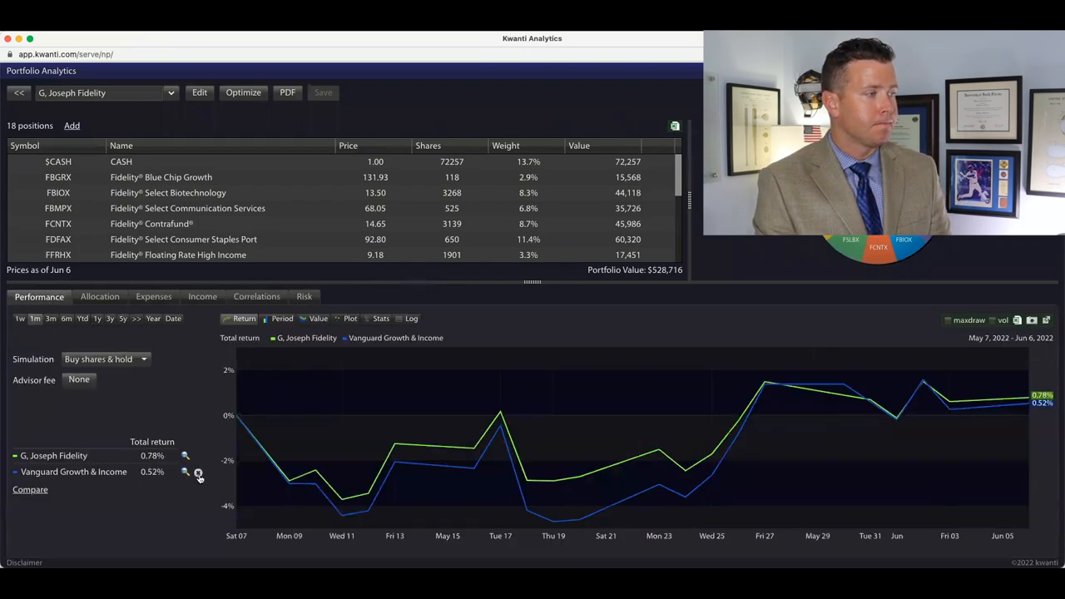
click(198, 472)
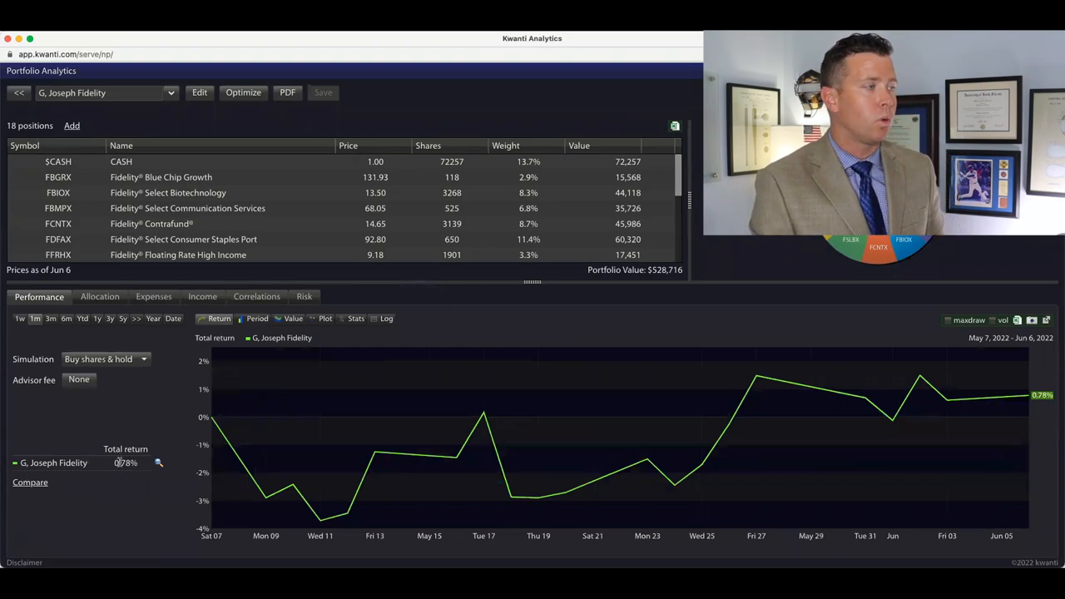
click(50, 318)
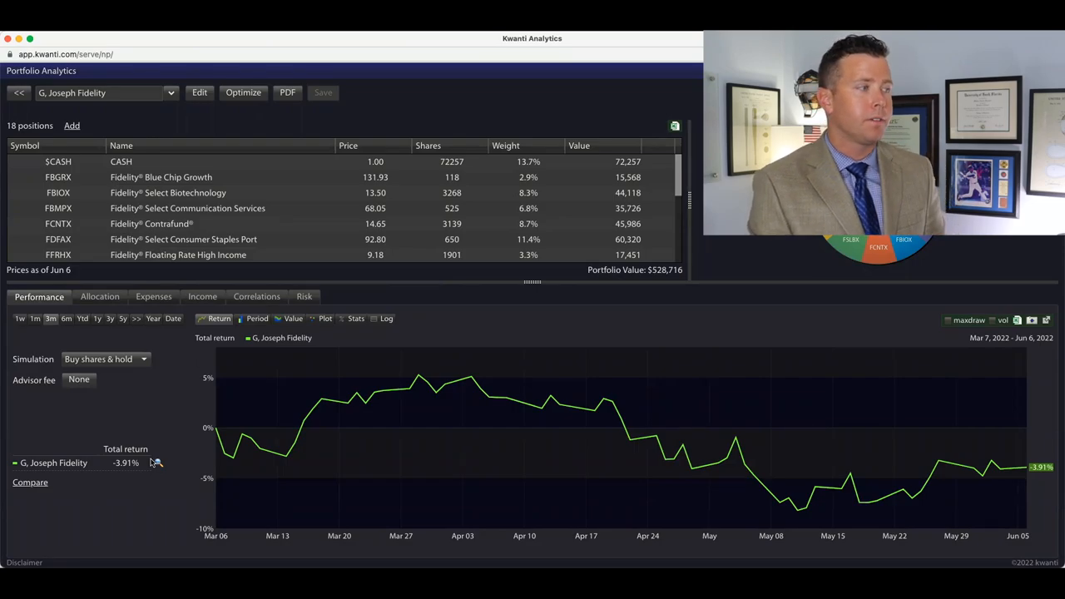
click(66, 318)
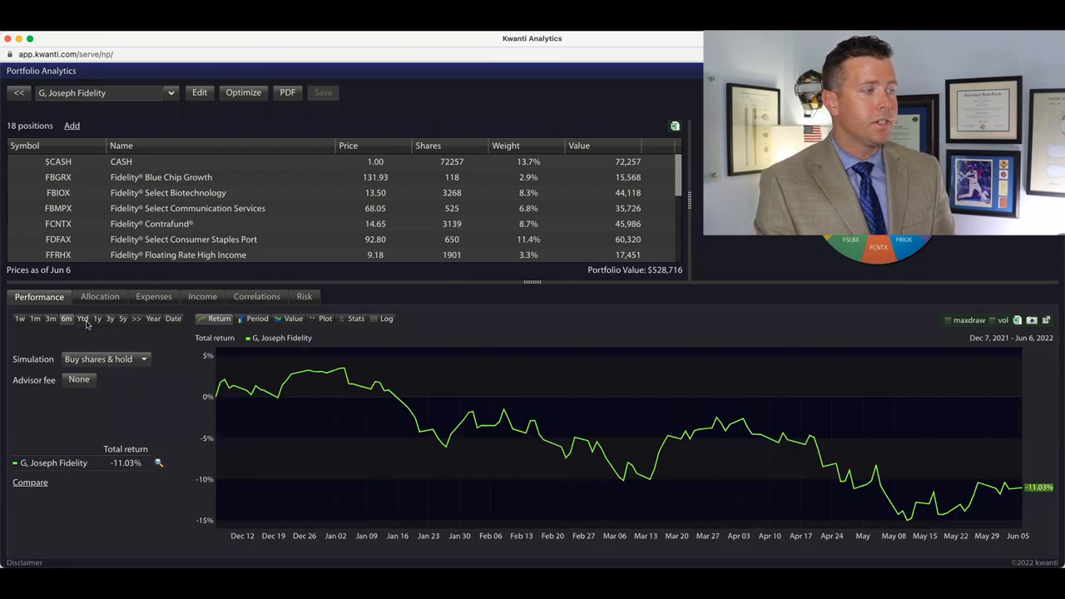
click(83, 318)
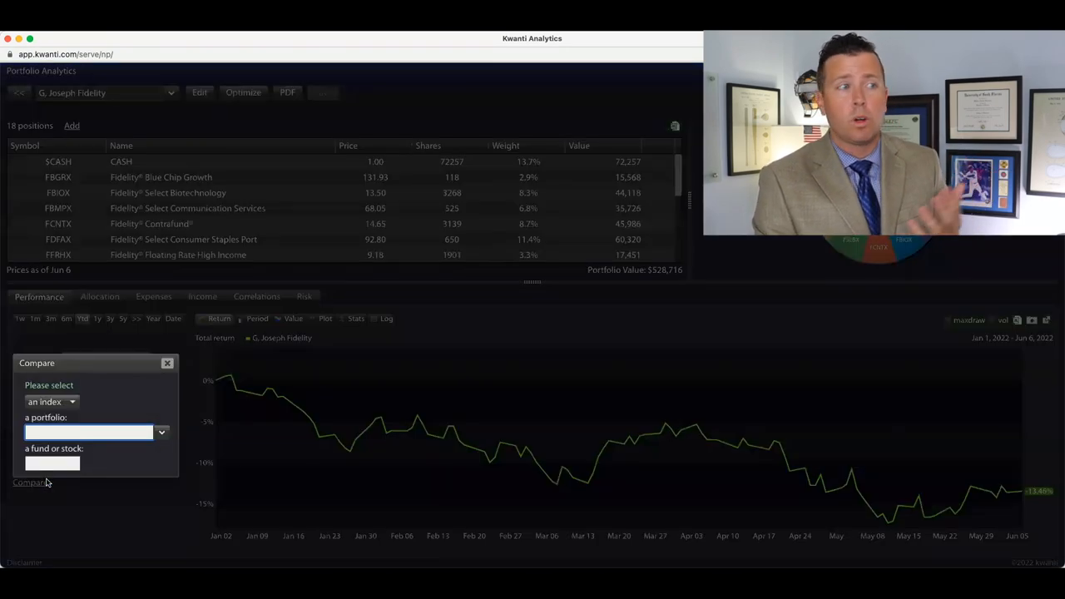
Compare with S&P 500 Index TR over six months: Fidelity -11.03% versus -9.57%.
click(52, 402)
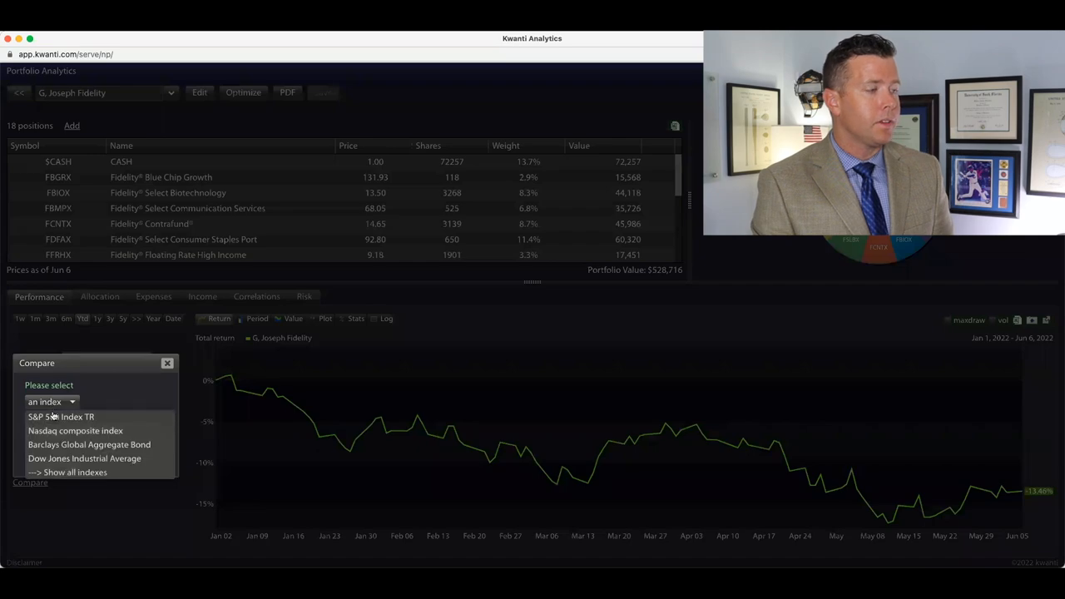
click(60, 416)
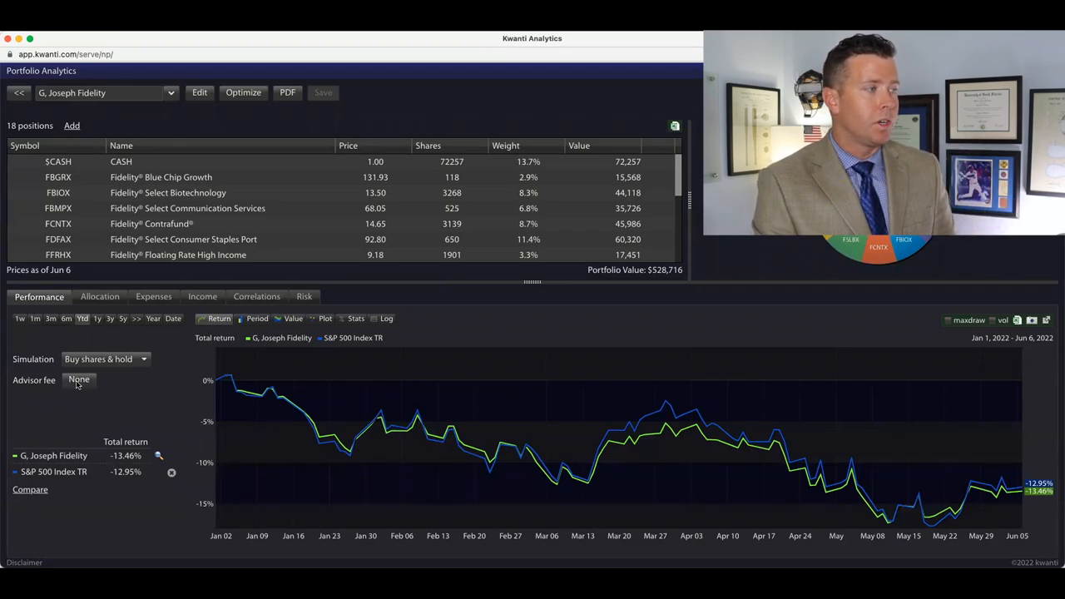
click(67, 318)
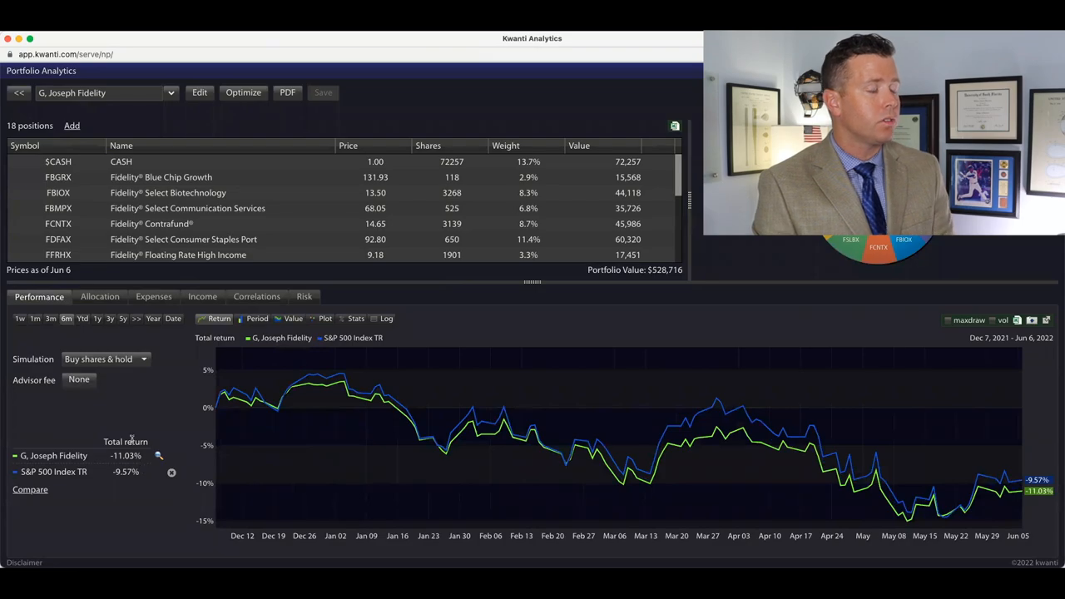
mouse_move(109, 337)
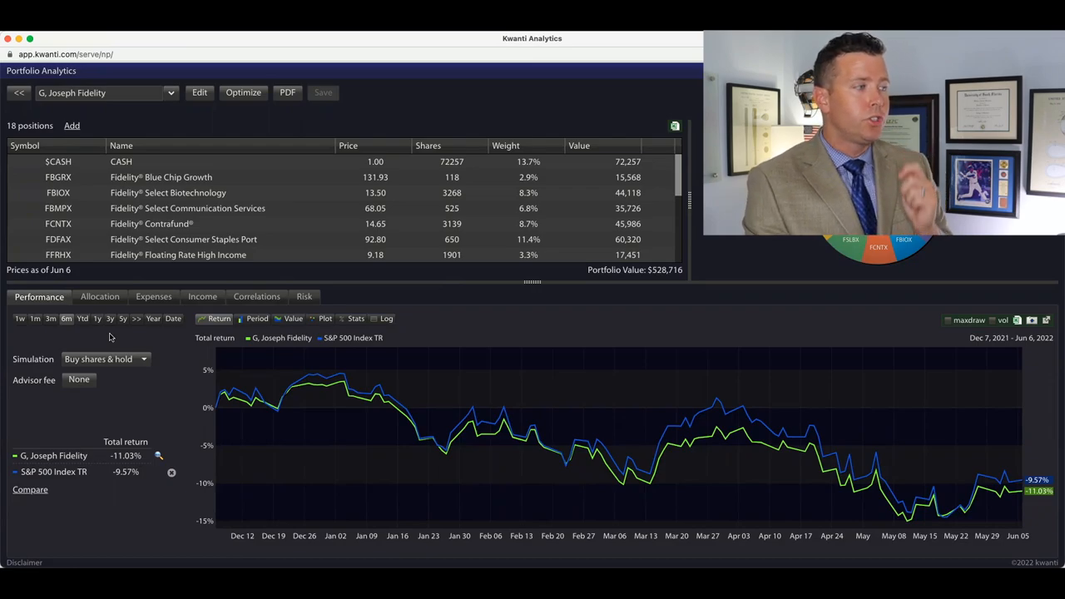
View returns against the S&P 500 over 3y and 5y, then return to Ytd.
click(110, 318)
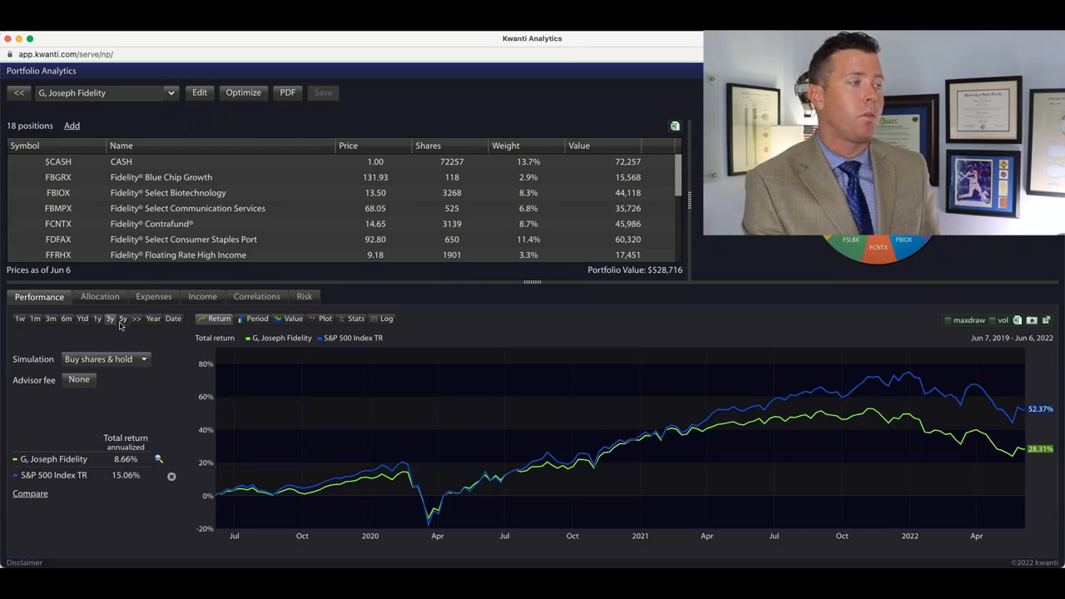
click(122, 318)
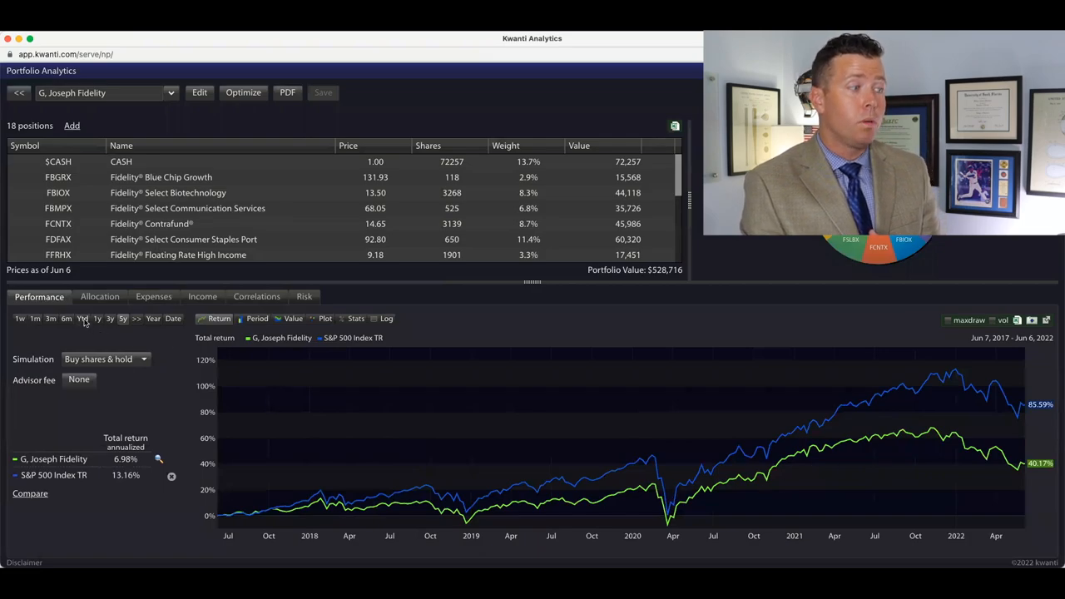
click(81, 318)
text(vangu)
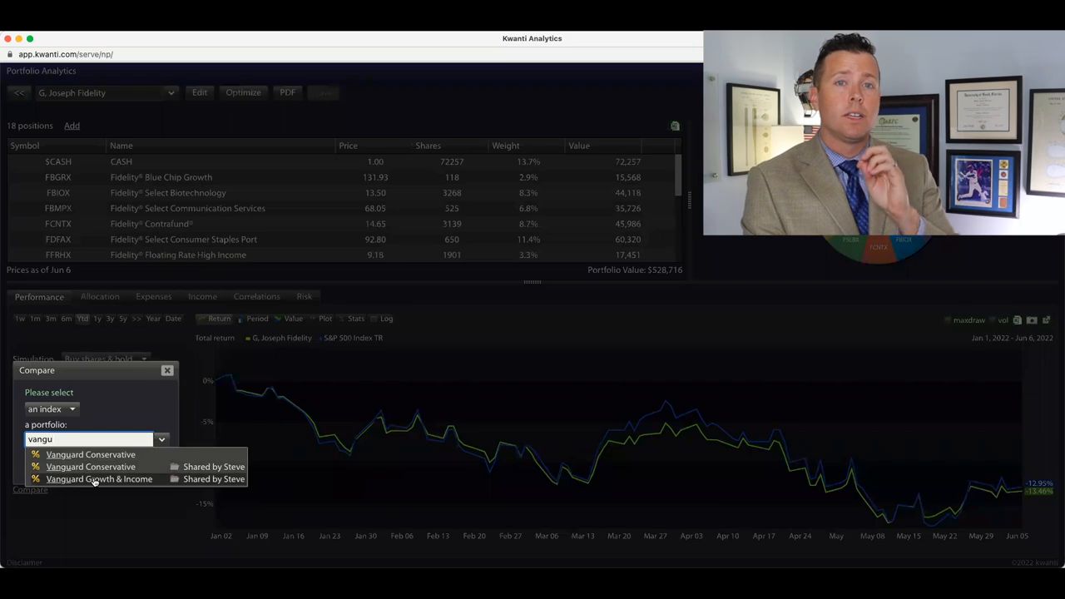
Add Vanguard Growth & Income and view 3y and 5y returns (11.87% versus 6.98%).
click(99, 479)
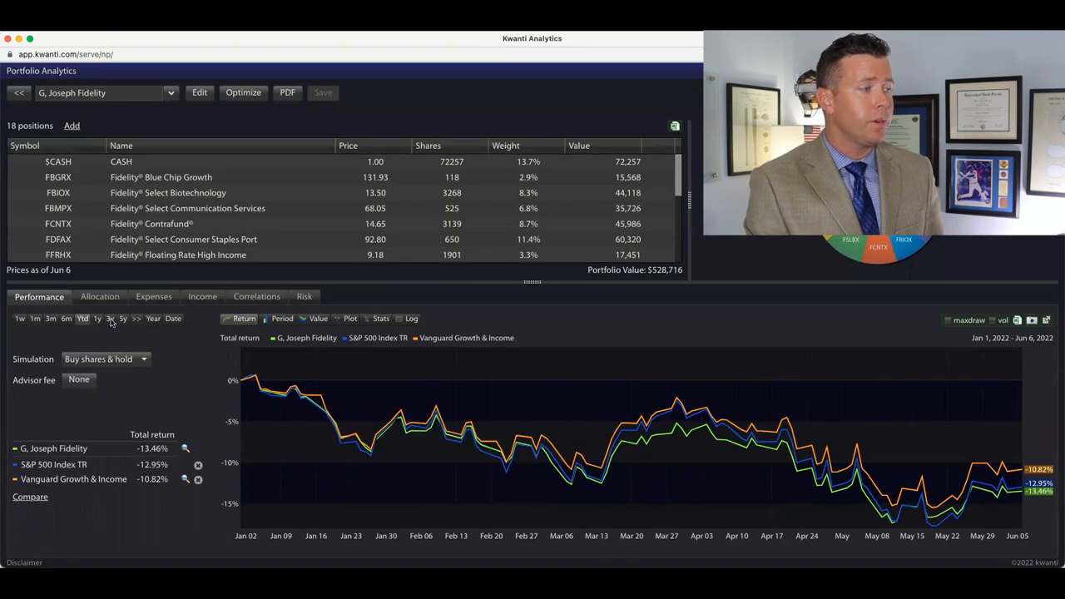
click(109, 318)
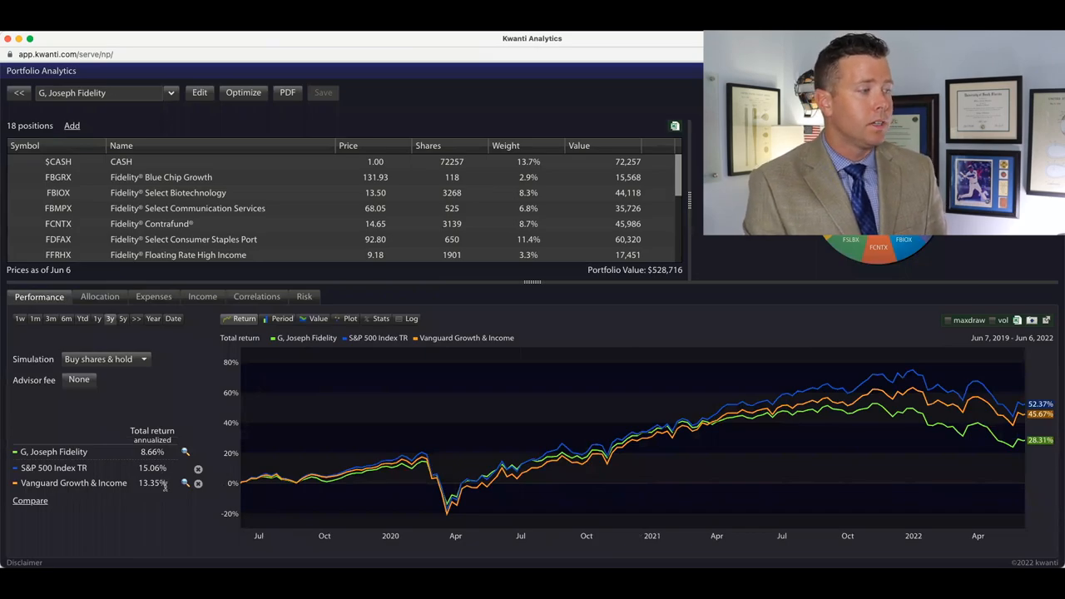
click(122, 318)
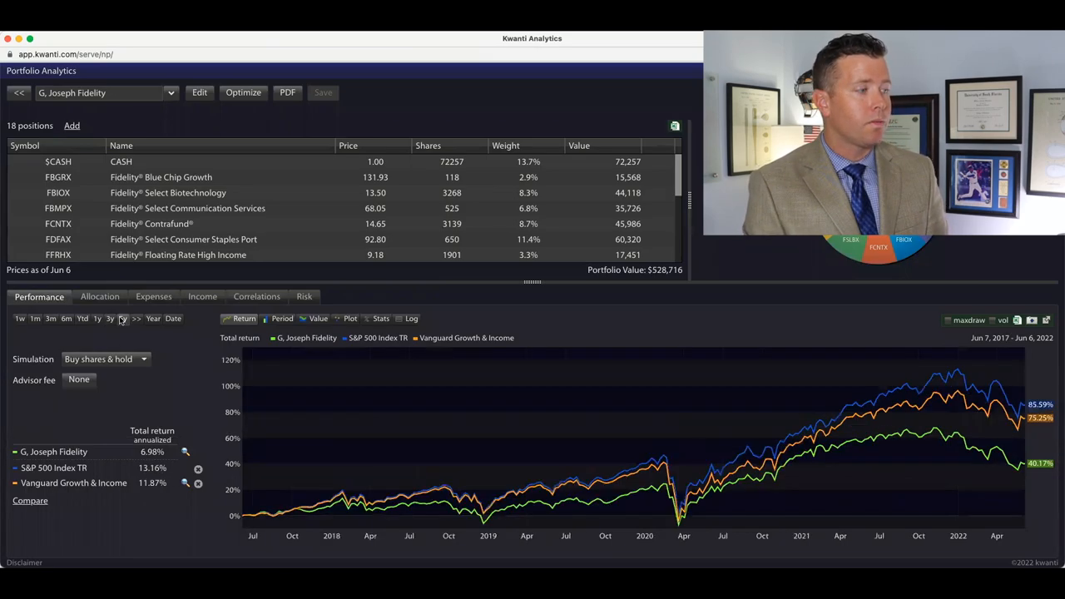
click(122, 318)
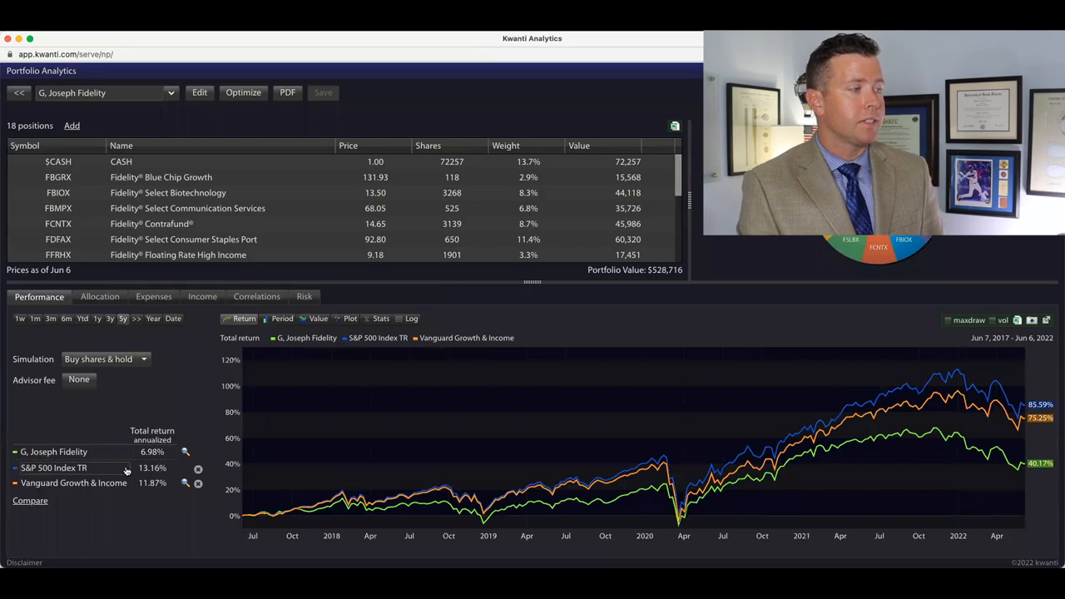